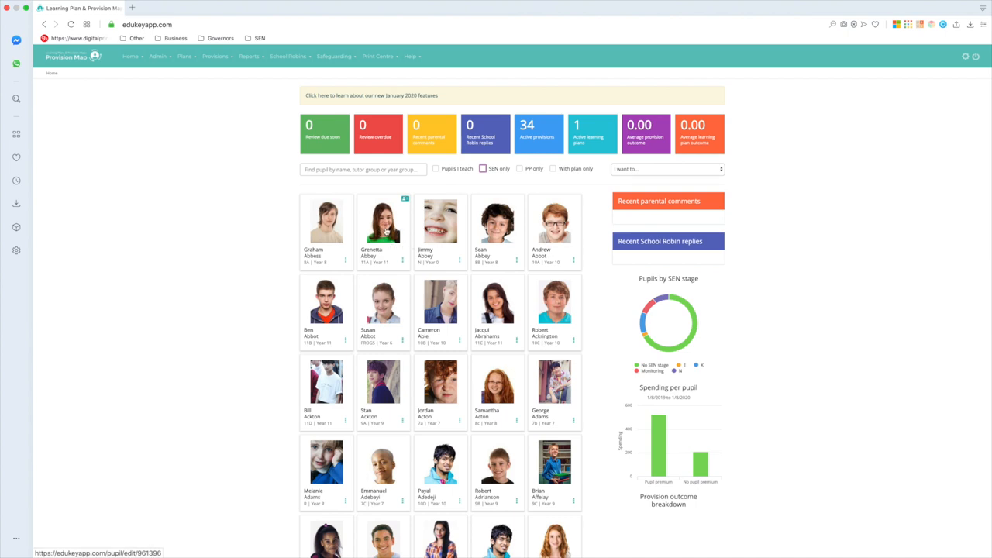
- Search the pupil dashboard for 'abigail', leaving two matching pupils in the grid
left_click(363, 169)
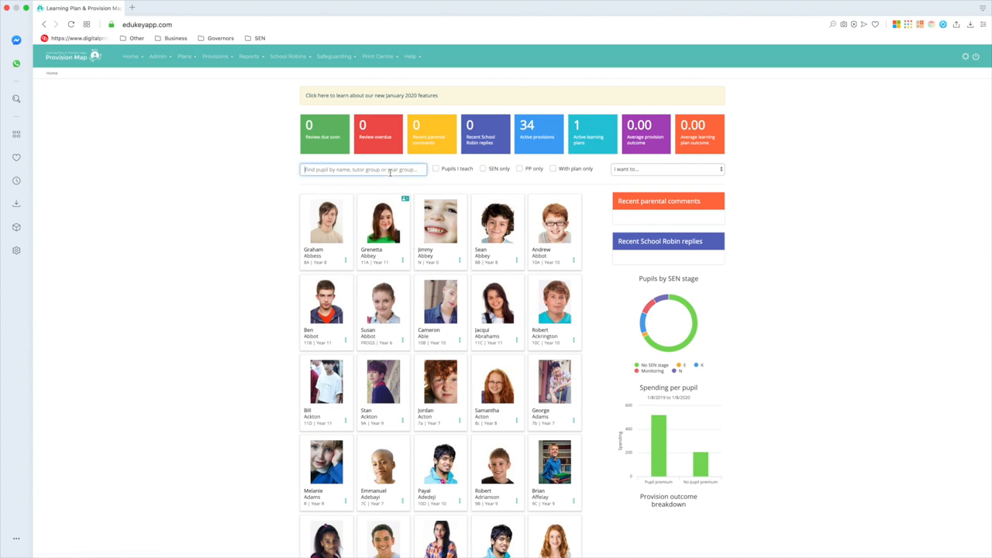
type("abigail")
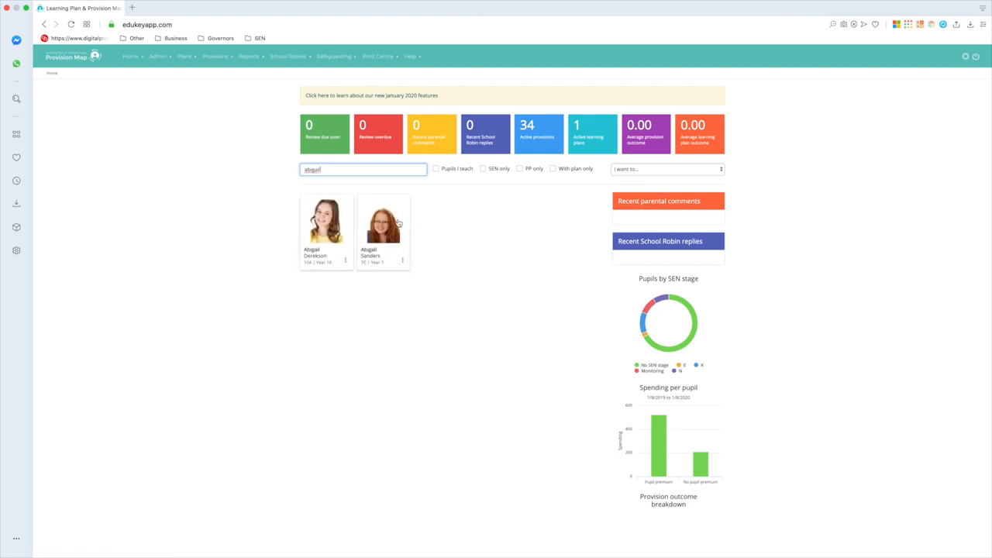
- Filter the grid to Year 8 via the search box, then clear it to show all pupils again
left_click(363, 169)
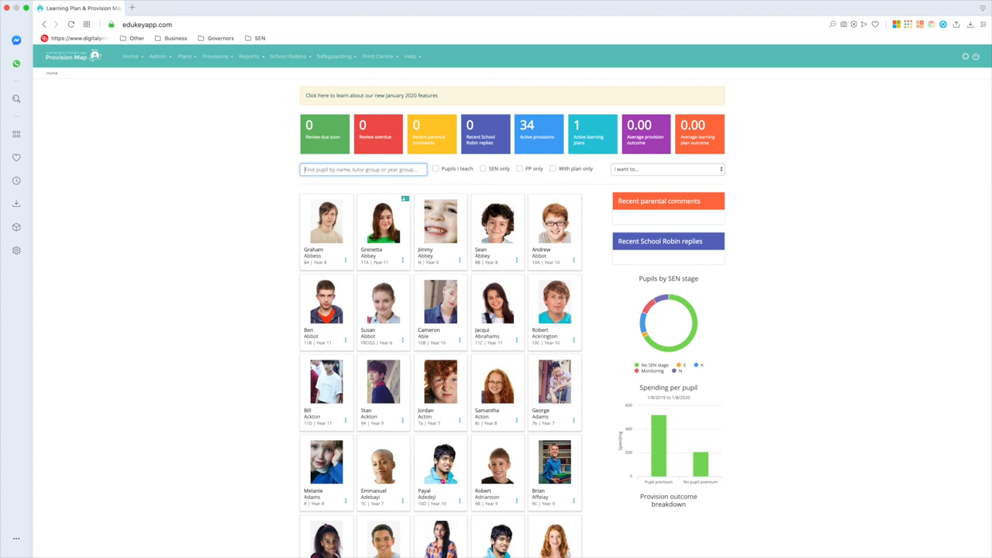
type("8")
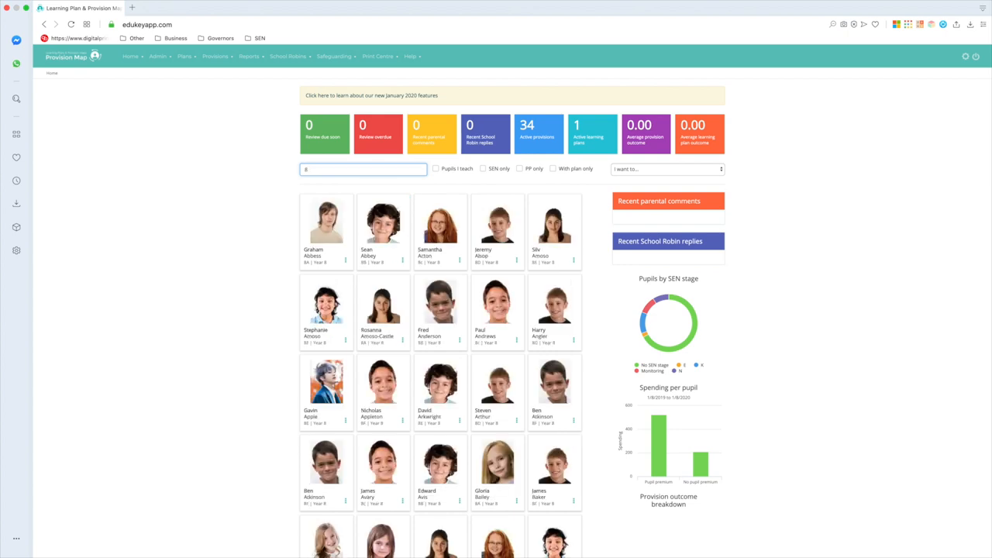
left_click(363, 169)
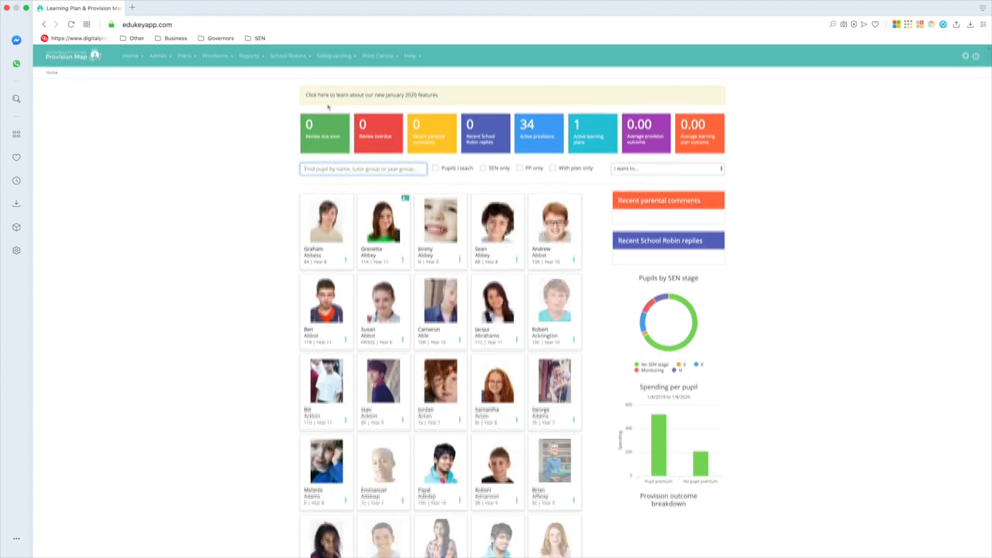